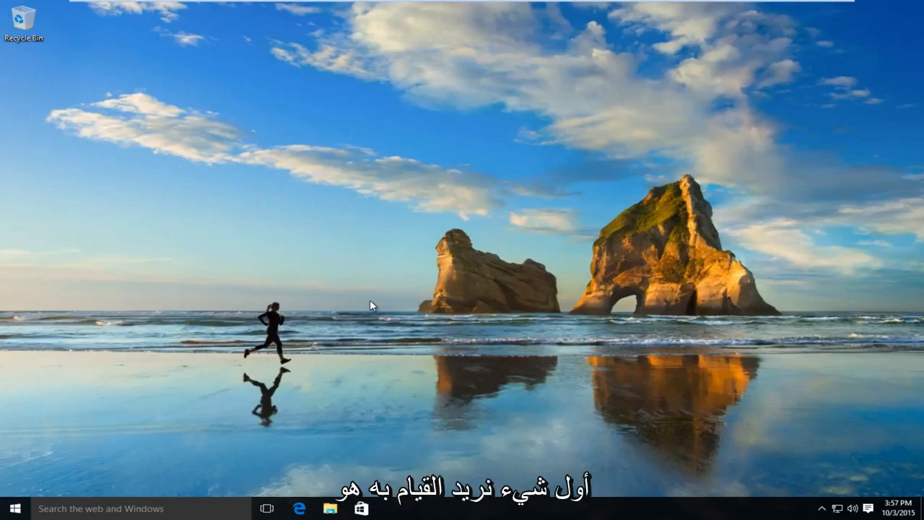
mouse_move(162, 468)
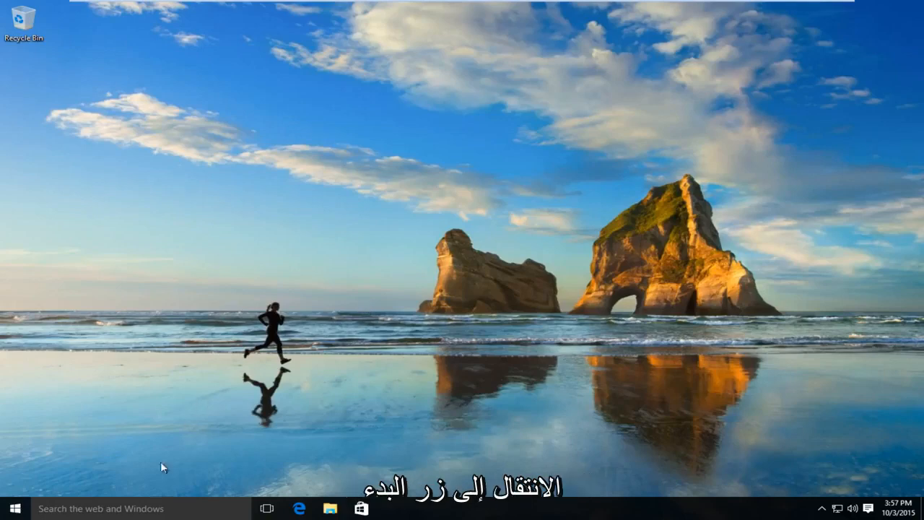
Step: Search the Start menu for "control panel" to find the Control Panel app
left_click(13, 506)
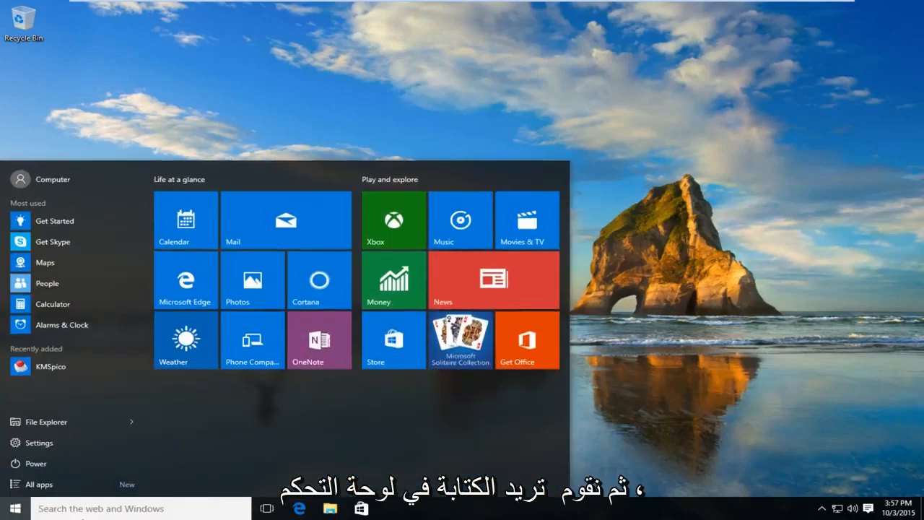
type("control panel")
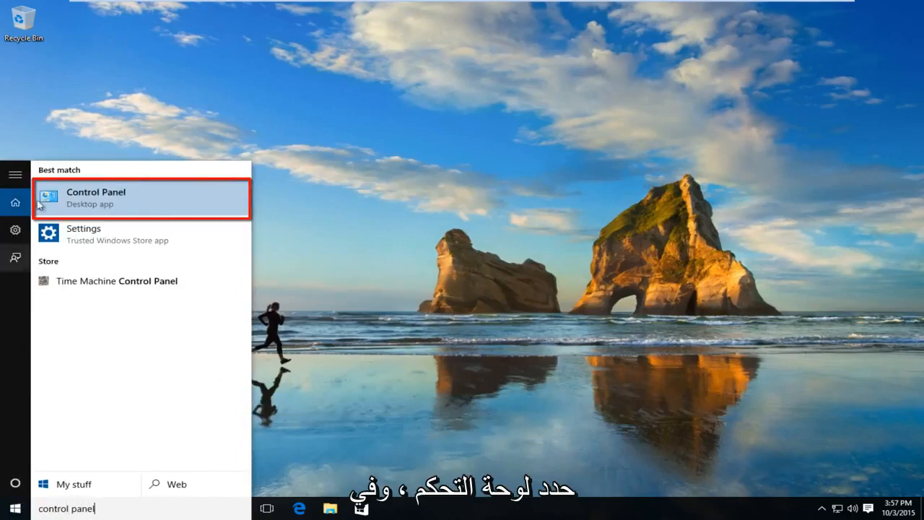
mouse_move(99, 207)
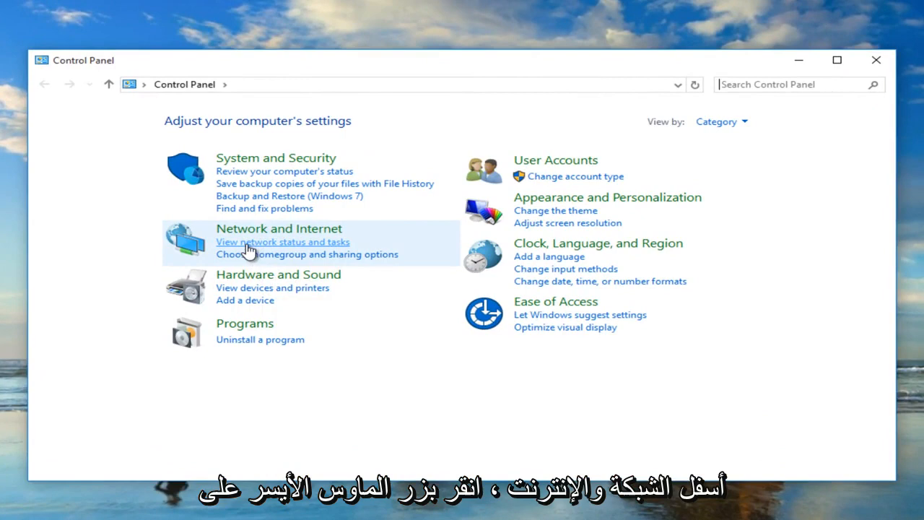
mouse_move(279, 250)
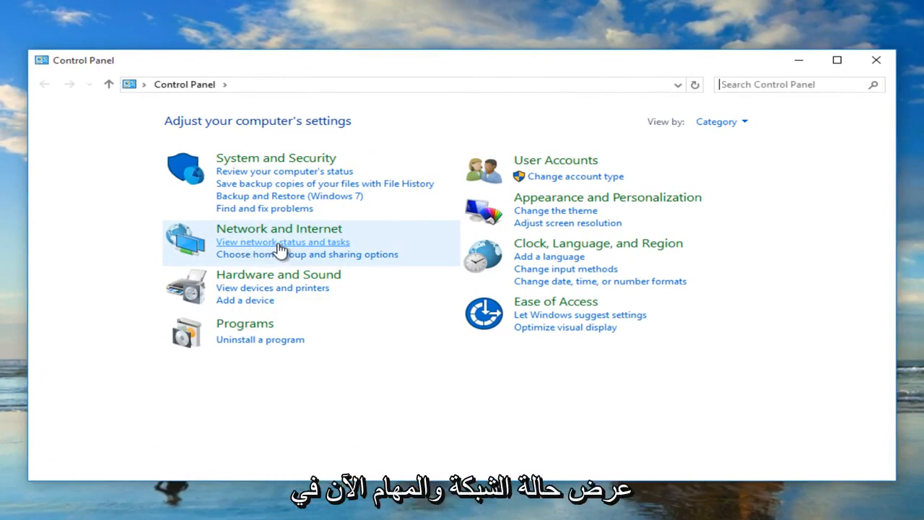
Step: Open Network and Sharing Center via "View network status and tasks"
left_click(281, 242)
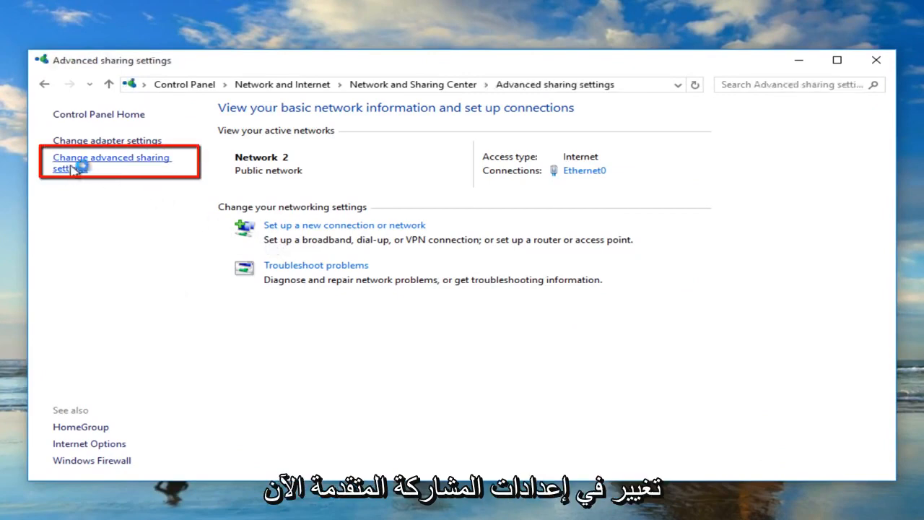
Step: Turn on network discovery for the Guest or Public profile in advanced sharing settings
left_click(112, 163)
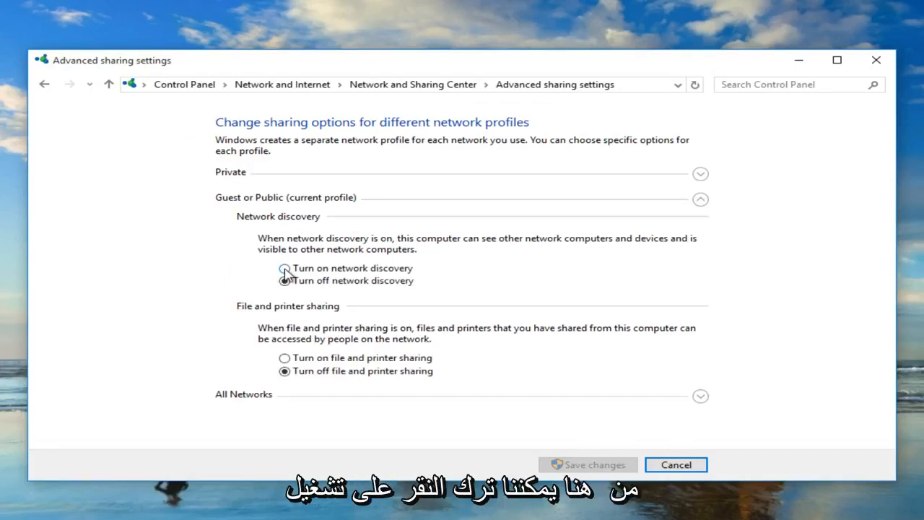
left_click(283, 268)
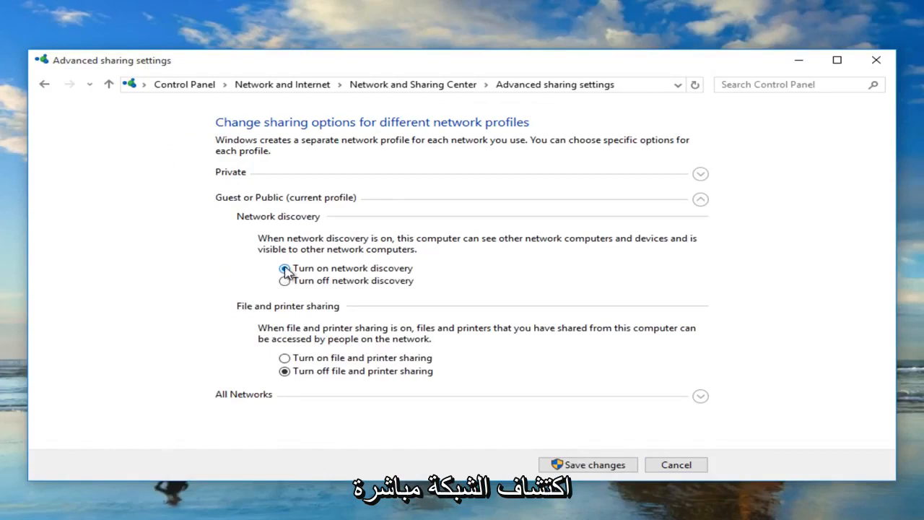
left_click(284, 268)
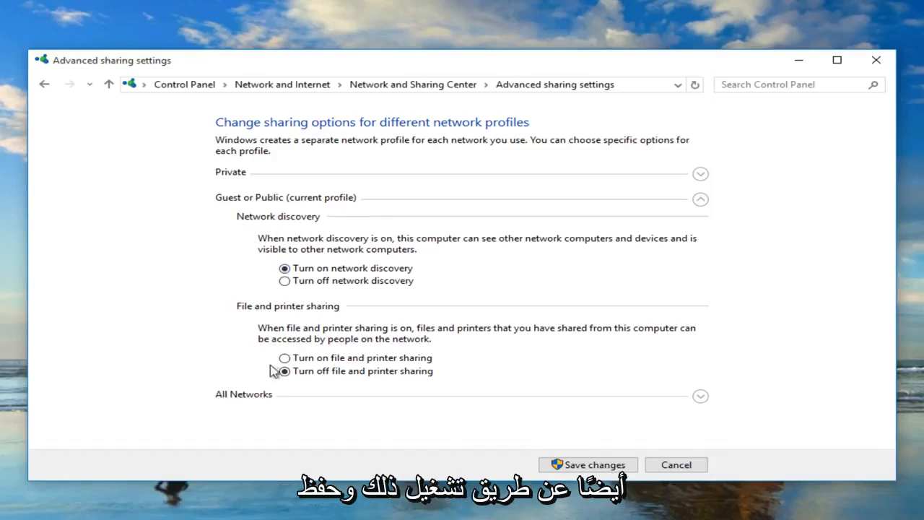
Step: Turn on file and printer sharing for Guest or Public and save changes
left_click(284, 358)
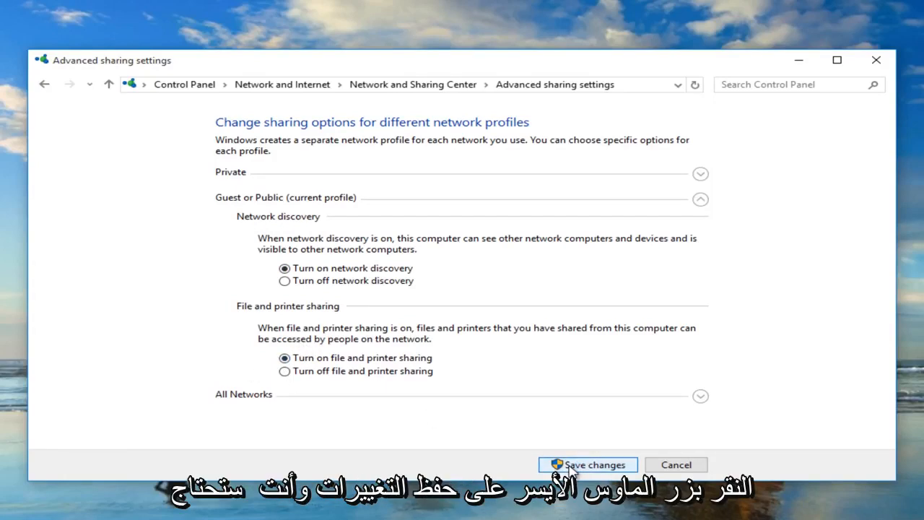
left_click(594, 465)
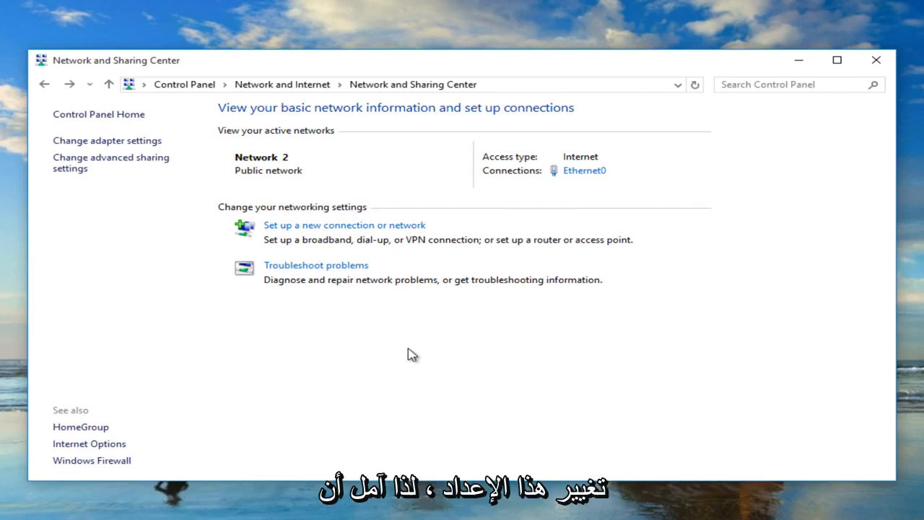
mouse_move(376, 298)
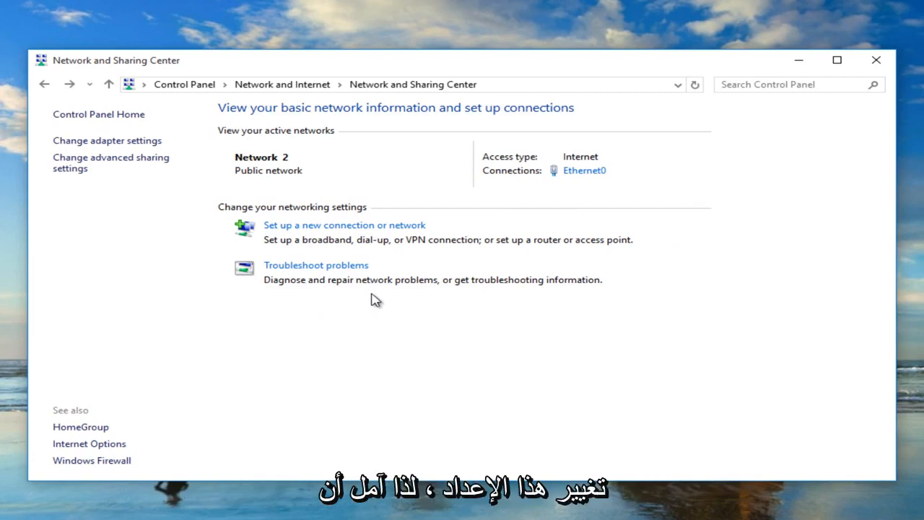